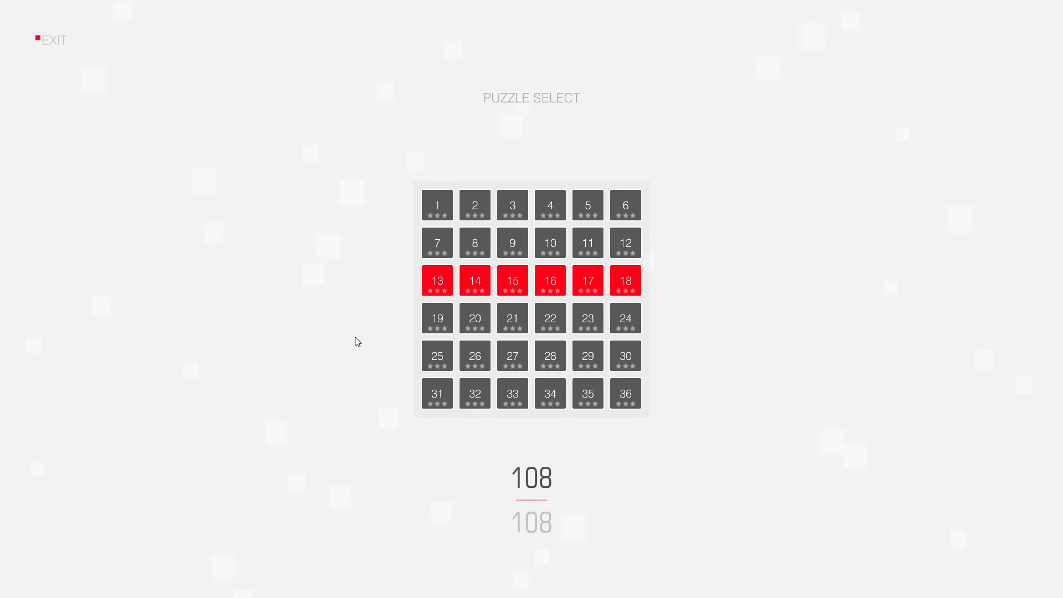
mouse_move(346, 342)
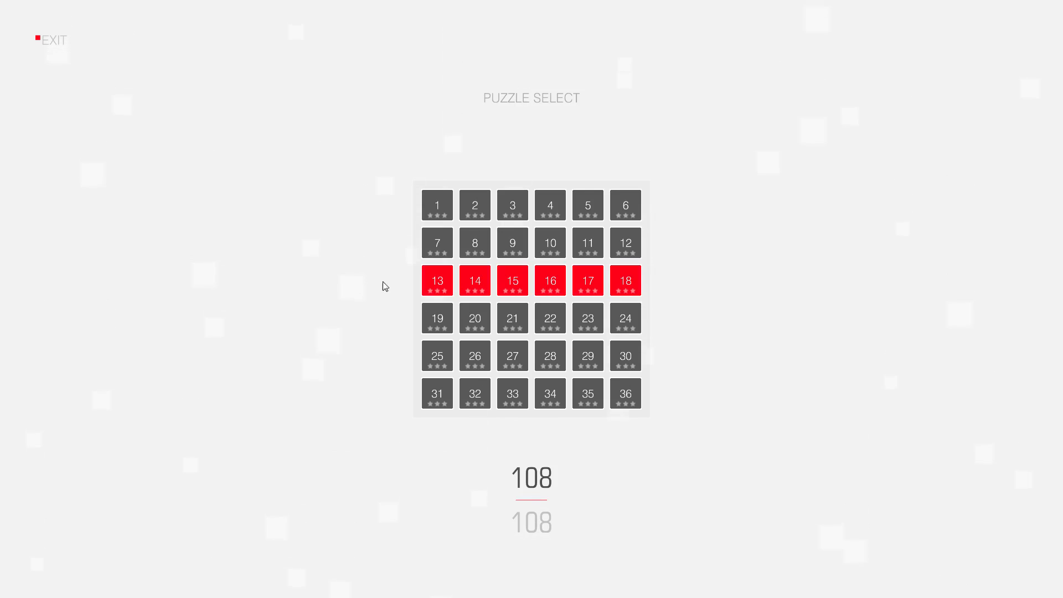
- Open puzzle 14, then remove the bottom row's second square and the third row's last square
click(475, 280)
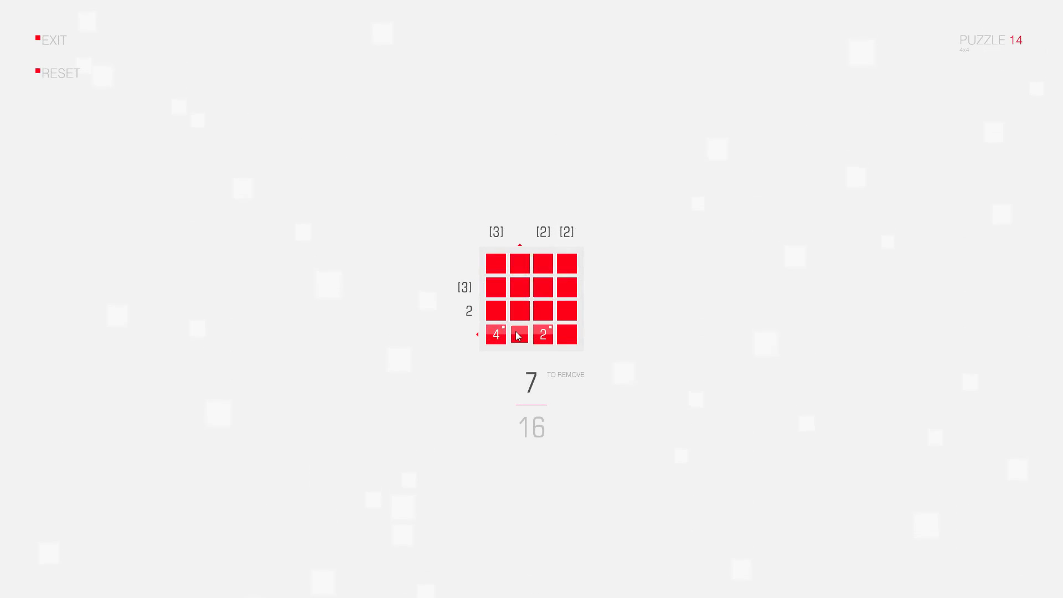
click(518, 334)
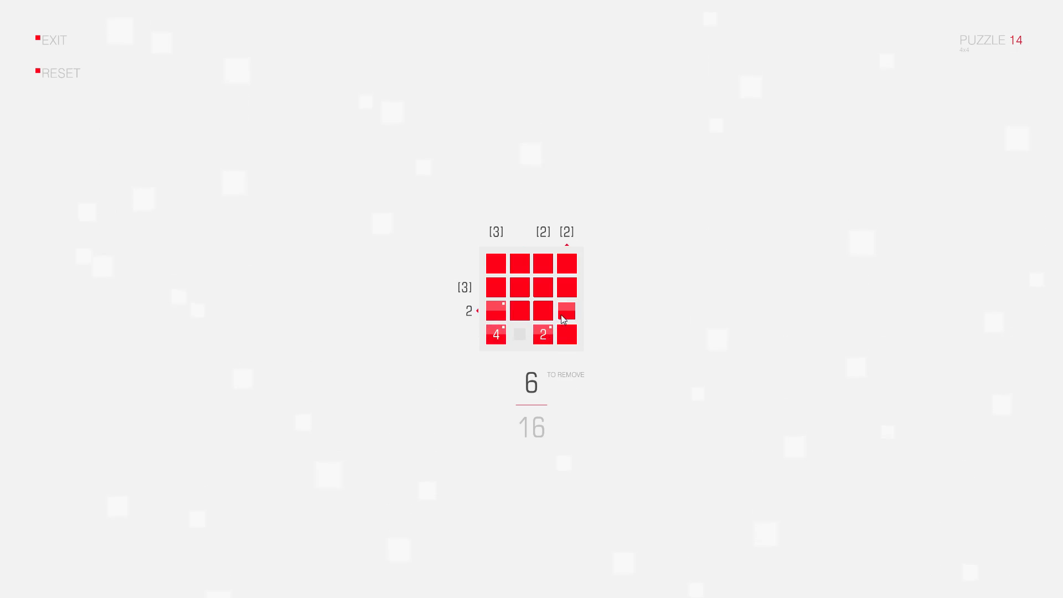
click(566, 310)
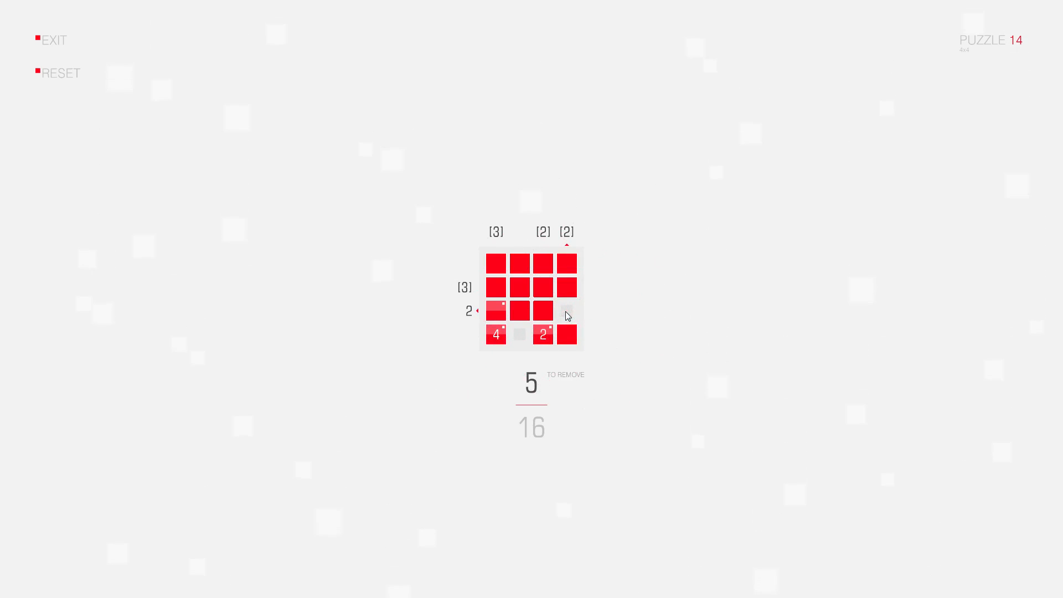
click(566, 310)
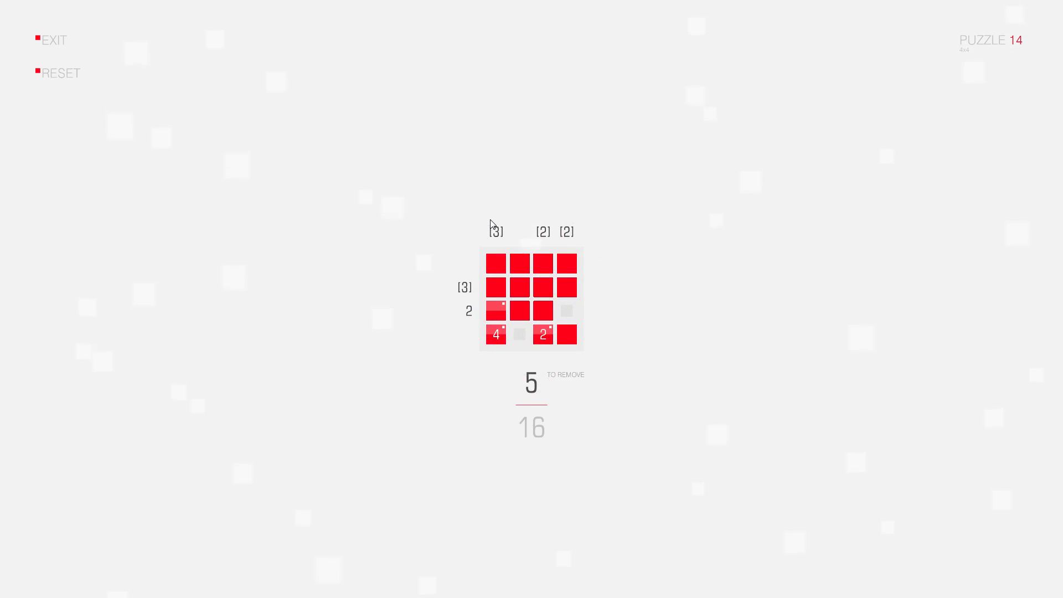
mouse_move(536, 228)
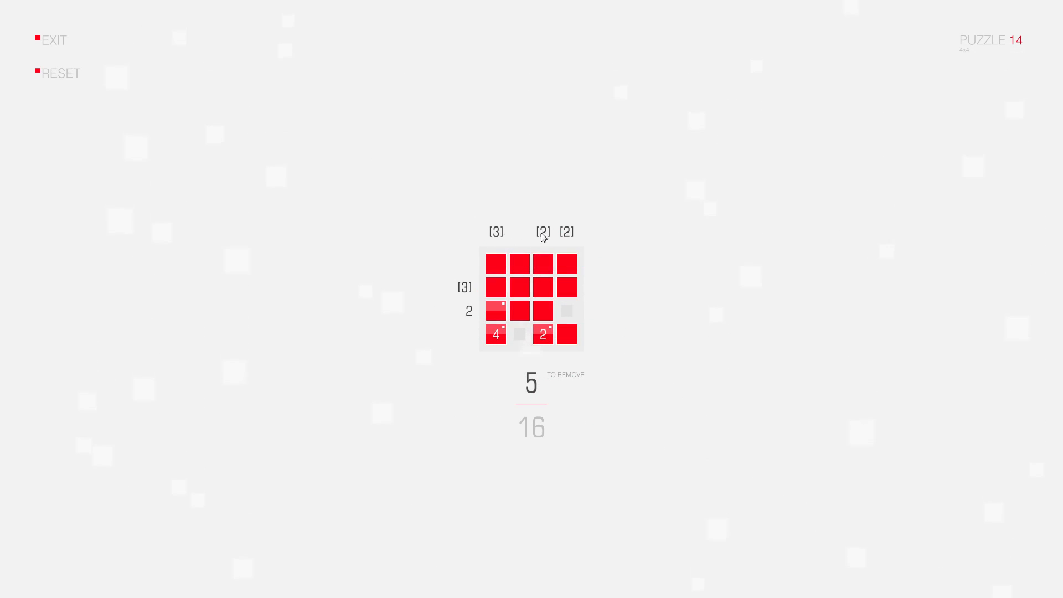
mouse_move(563, 227)
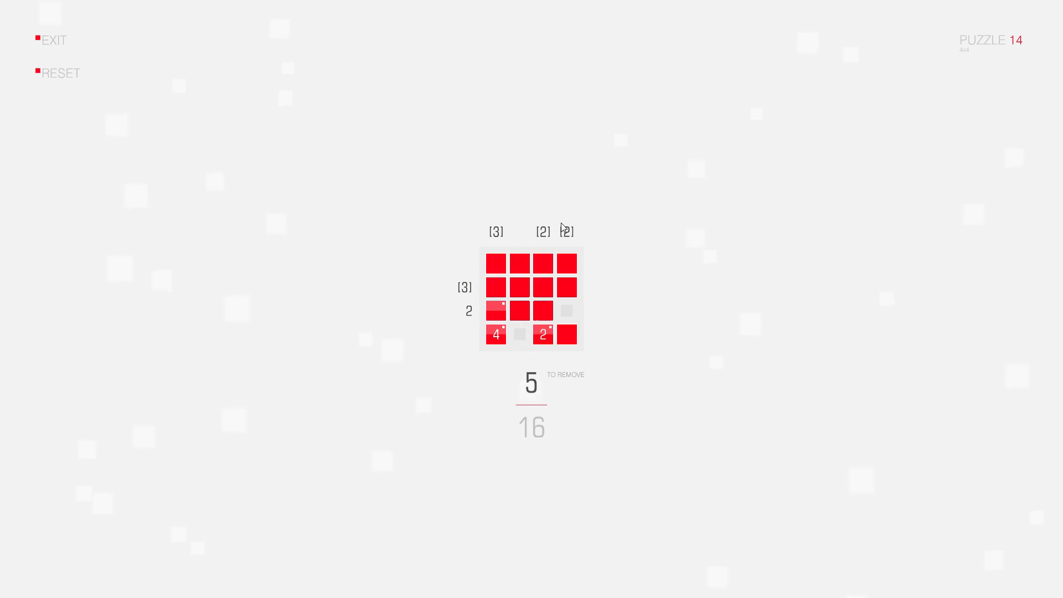
mouse_move(464, 293)
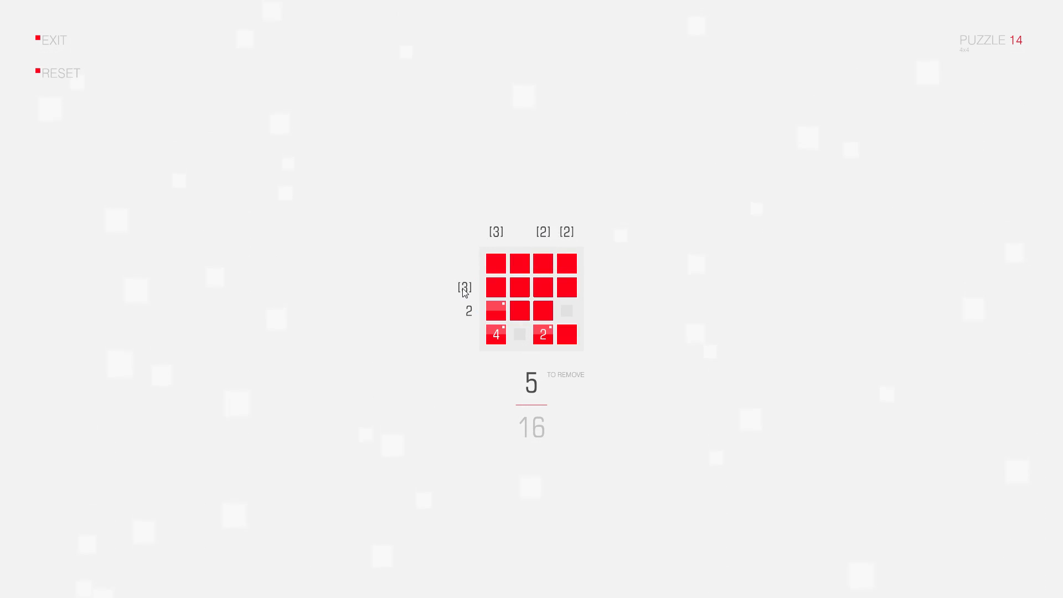
mouse_move(465, 314)
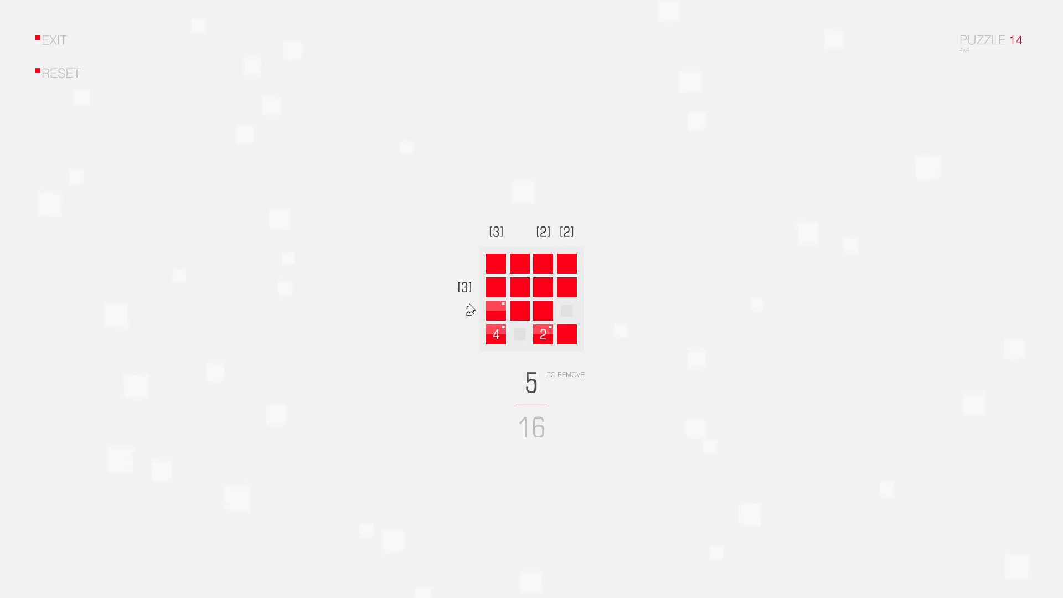
mouse_move(496, 310)
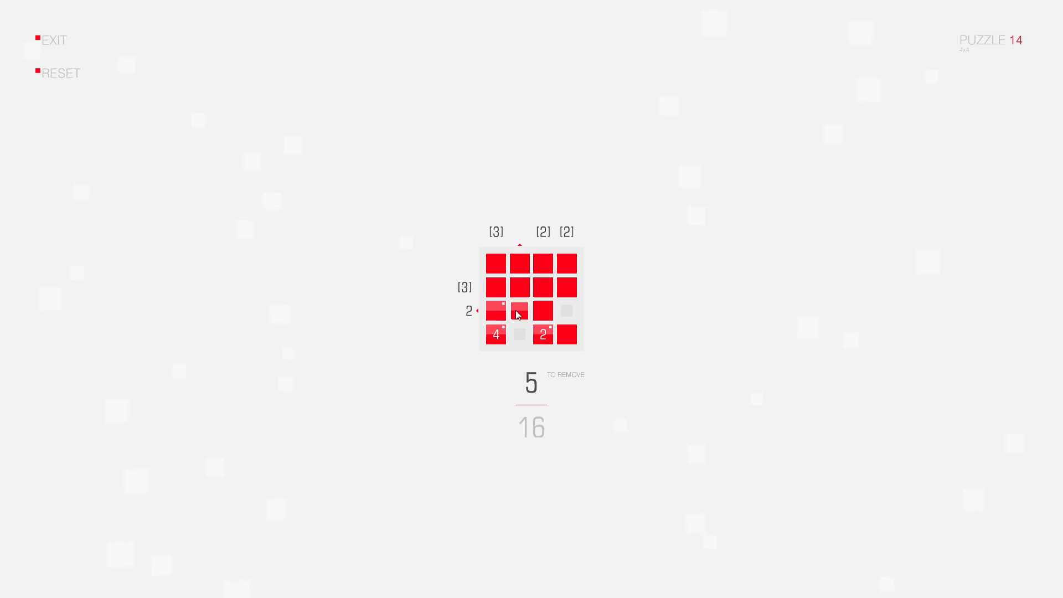
- Remove the third square of the third row, leaving that row with two squares
click(542, 310)
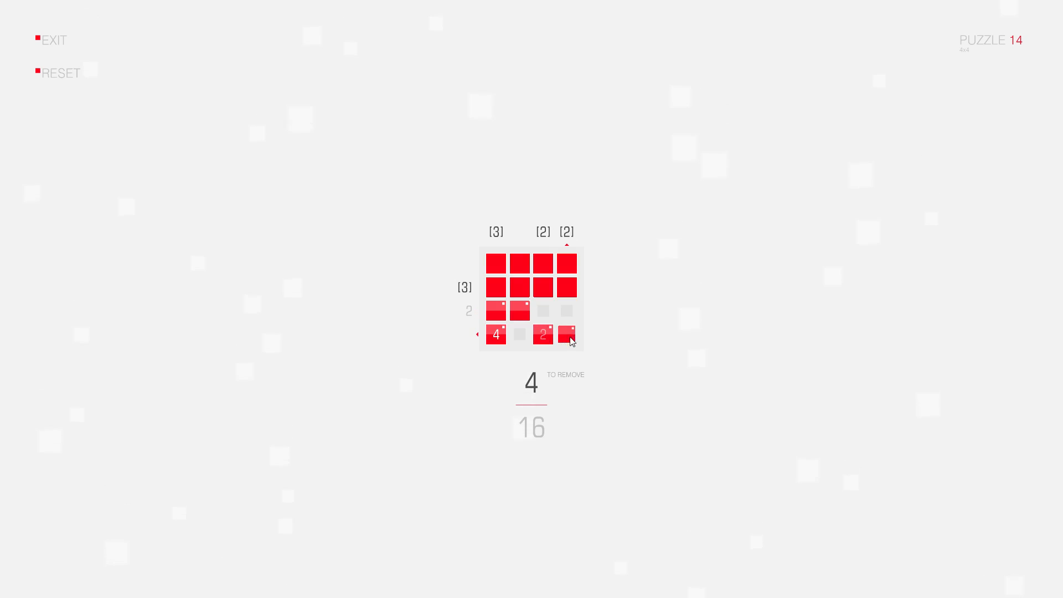
click(565, 334)
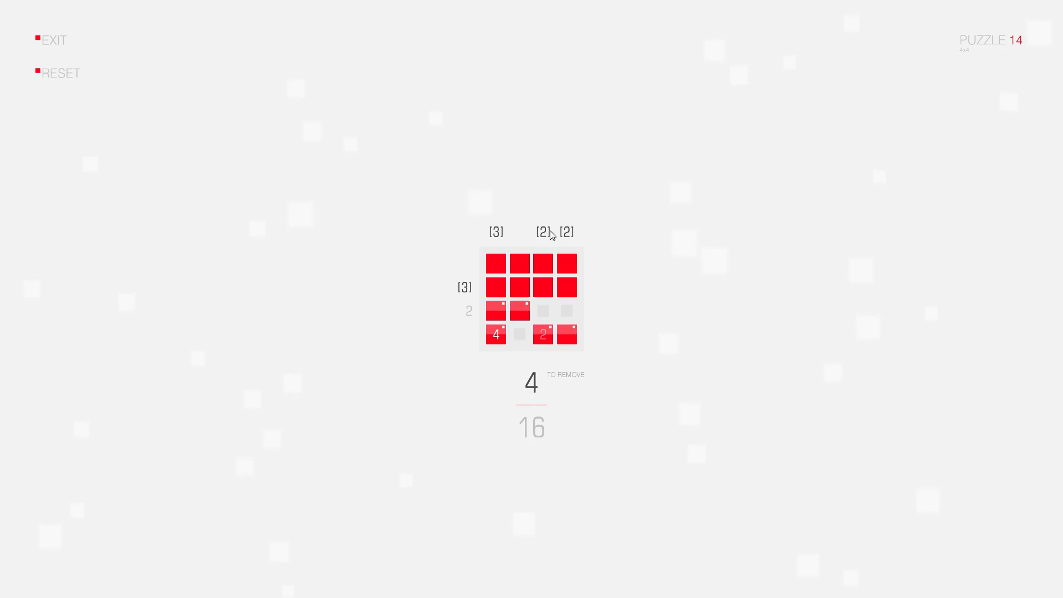
mouse_move(555, 235)
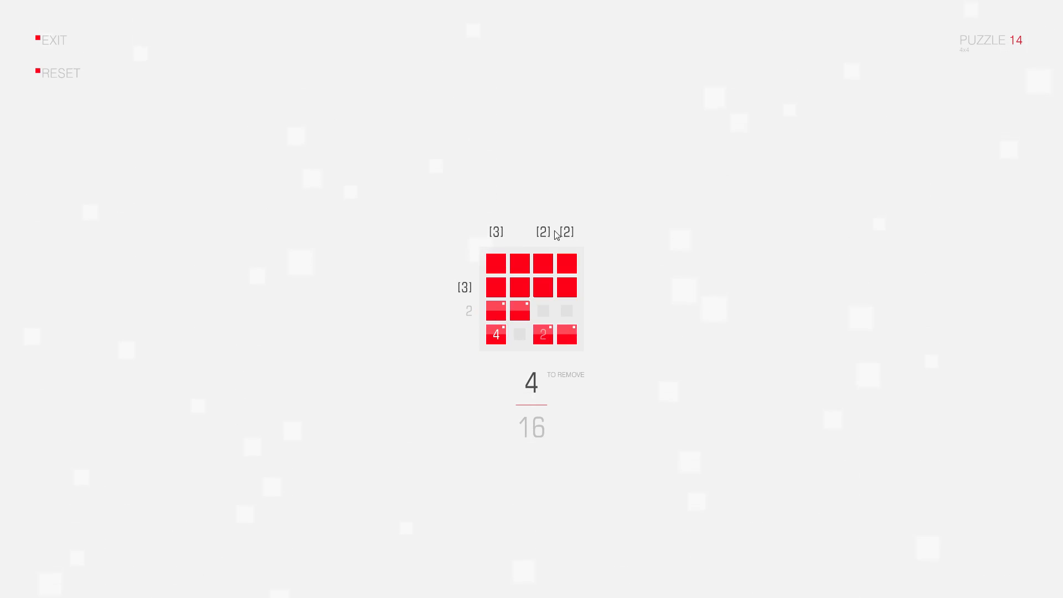
mouse_move(462, 290)
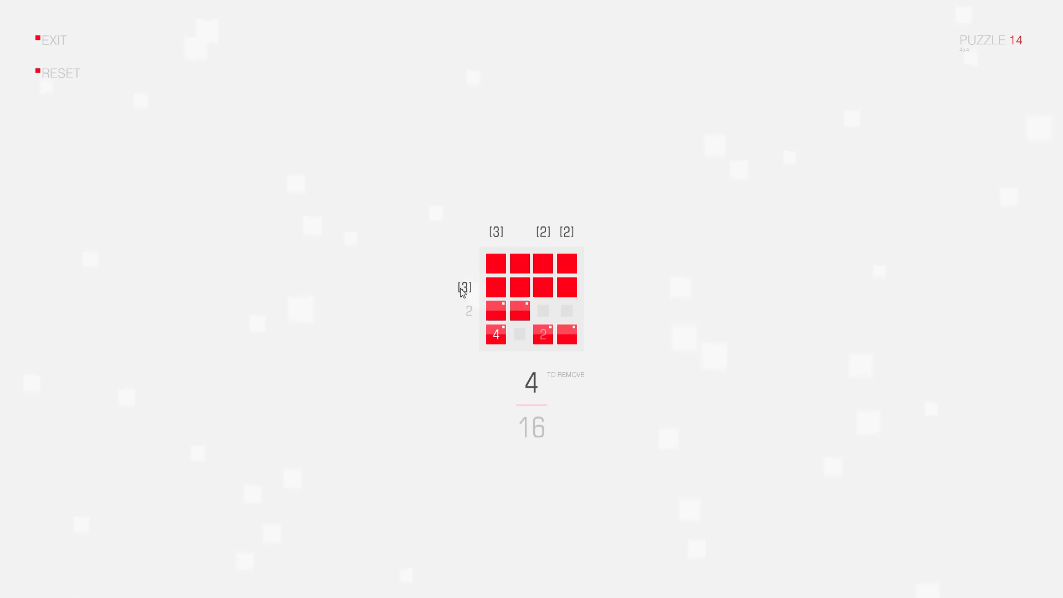
mouse_move(459, 285)
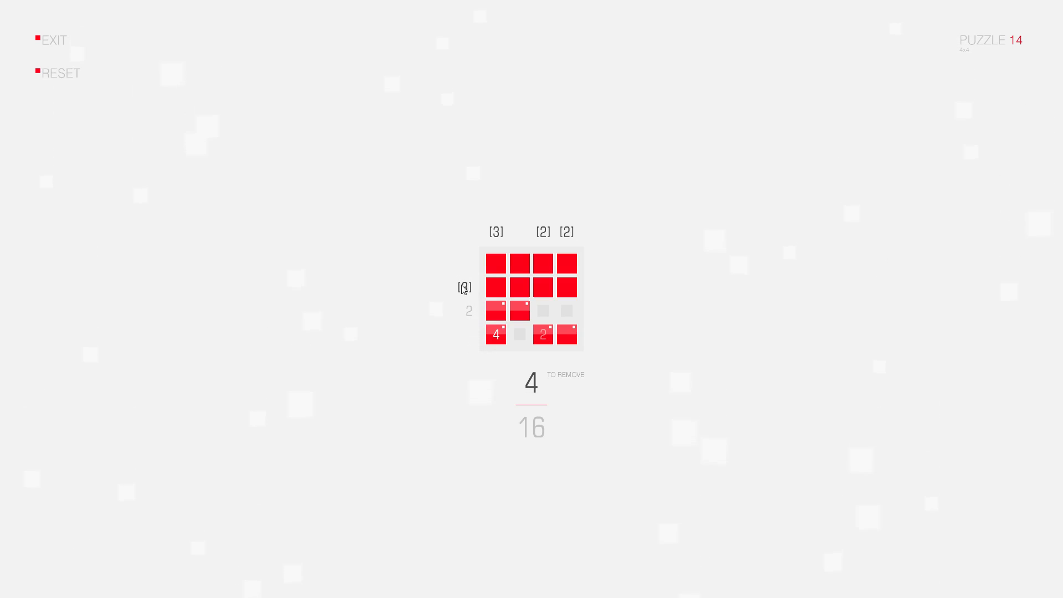
- Probe second- and third-row cells, then remove the second square of the second row
click(542, 287)
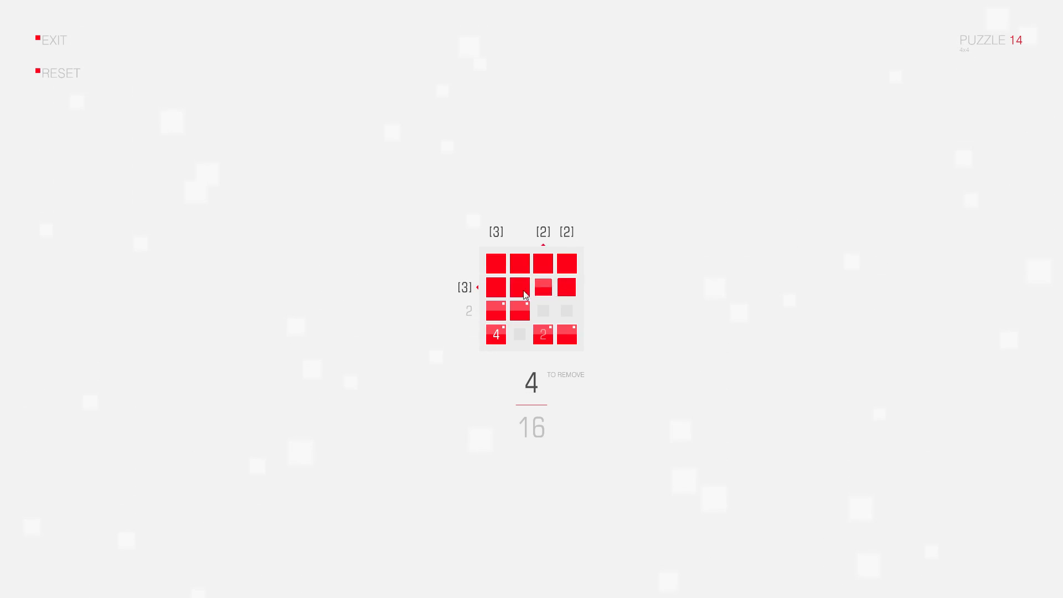
click(543, 288)
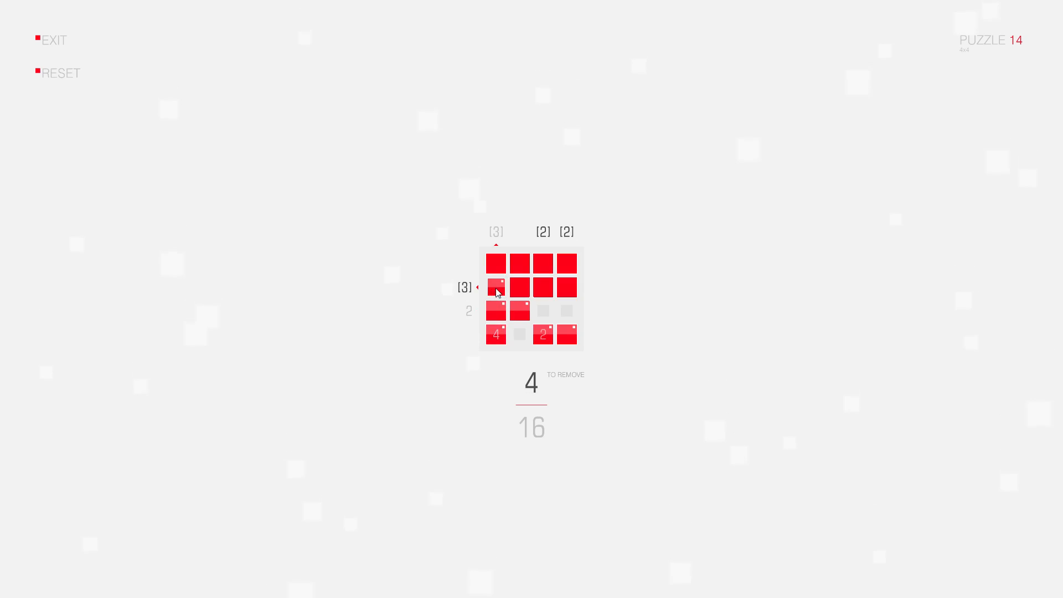
mouse_move(499, 289)
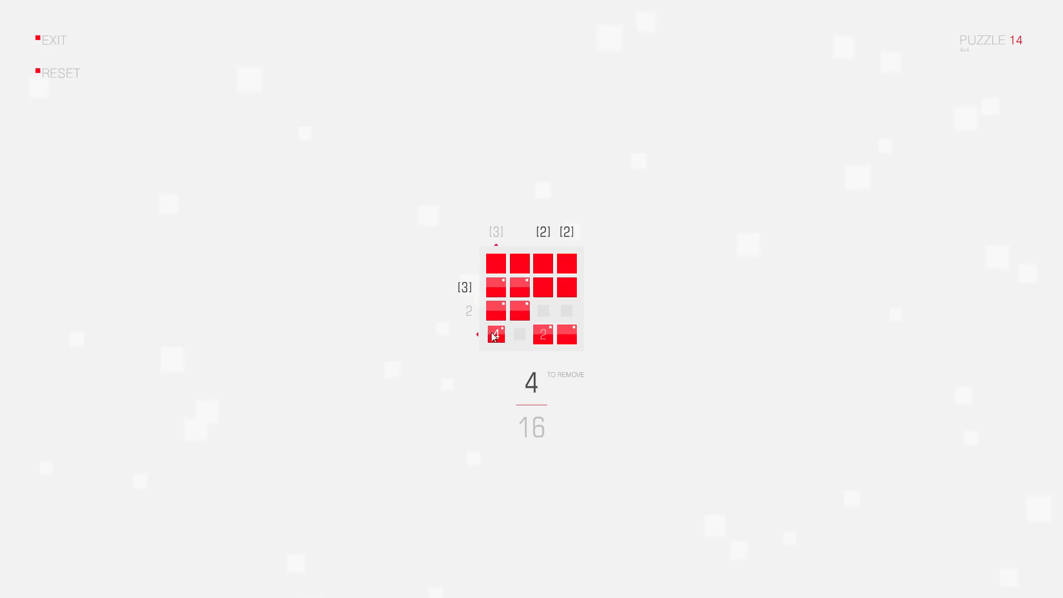
click(519, 310)
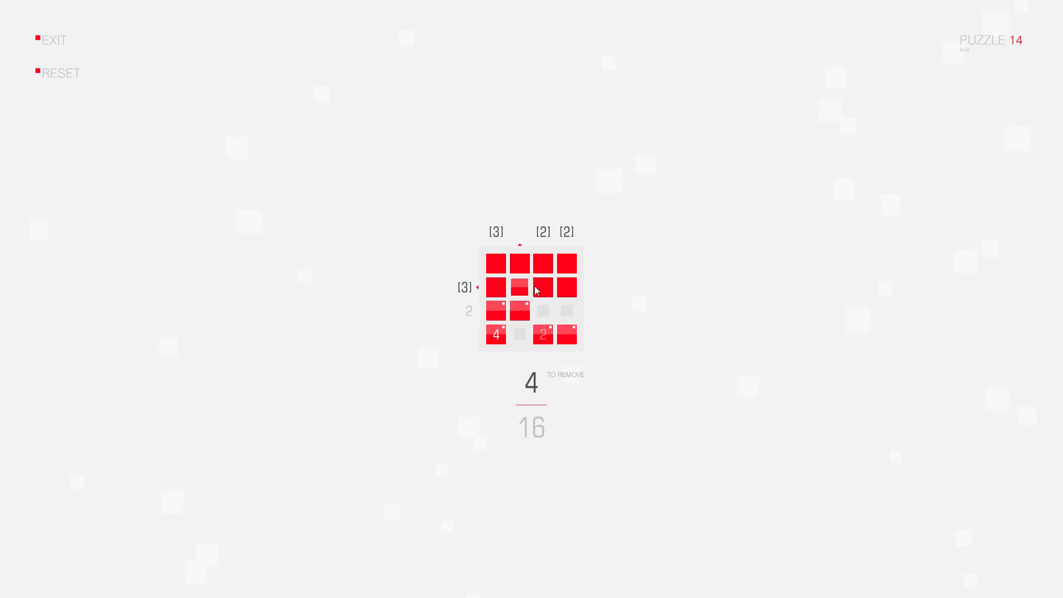
click(566, 287)
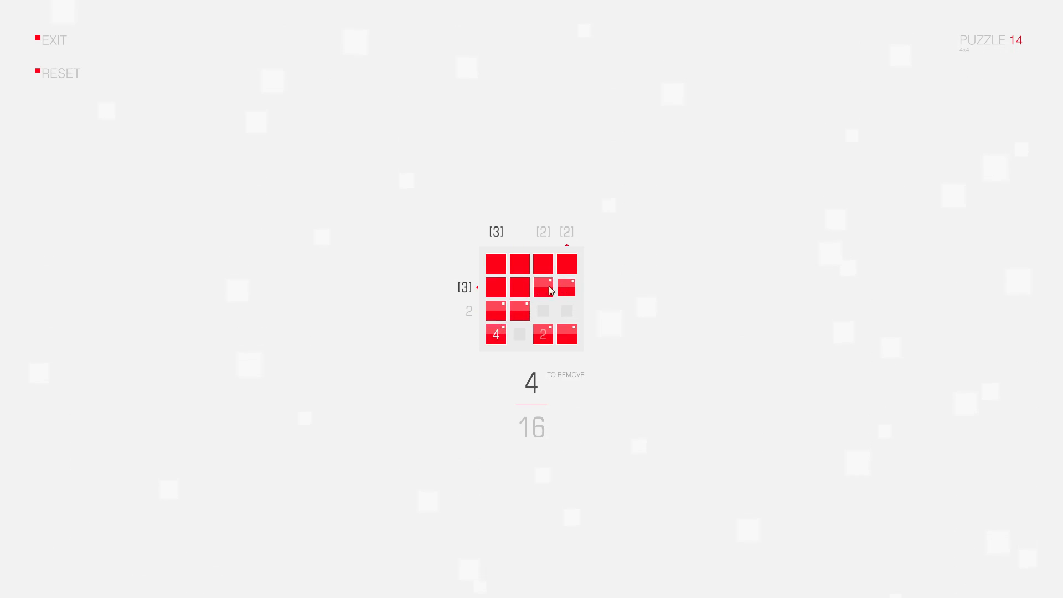
click(521, 287)
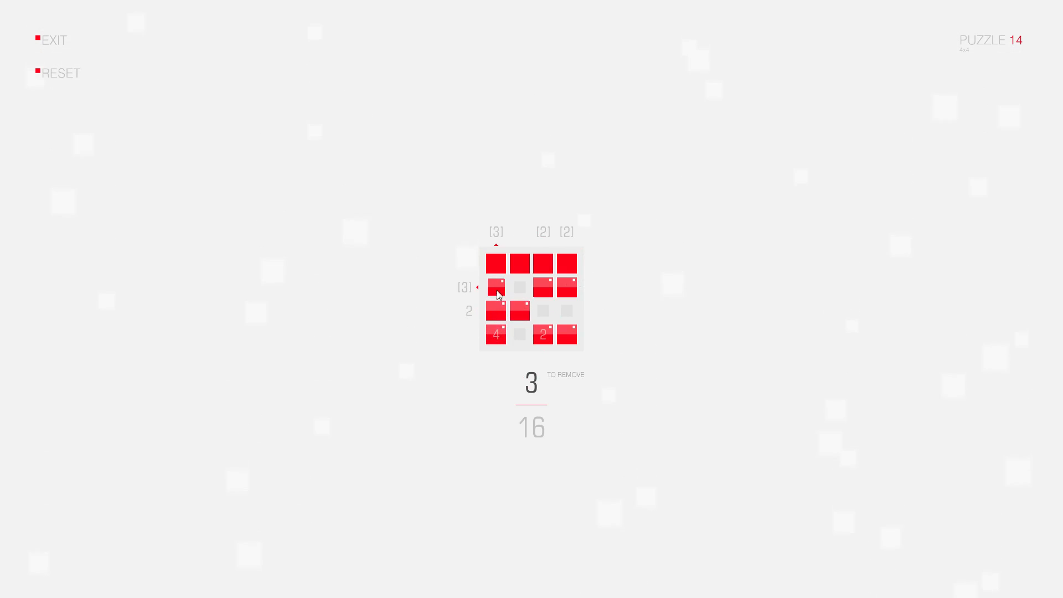
- Remove the top row's first, third and fourth squares, reaching PUZZLE COMPLETE with three stars
click(496, 263)
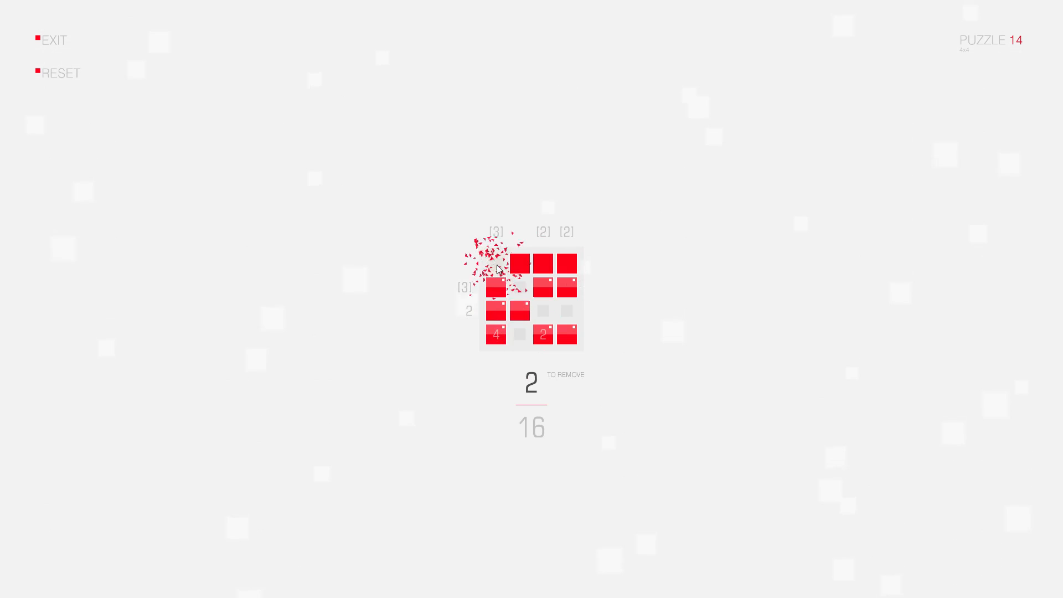
click(496, 264)
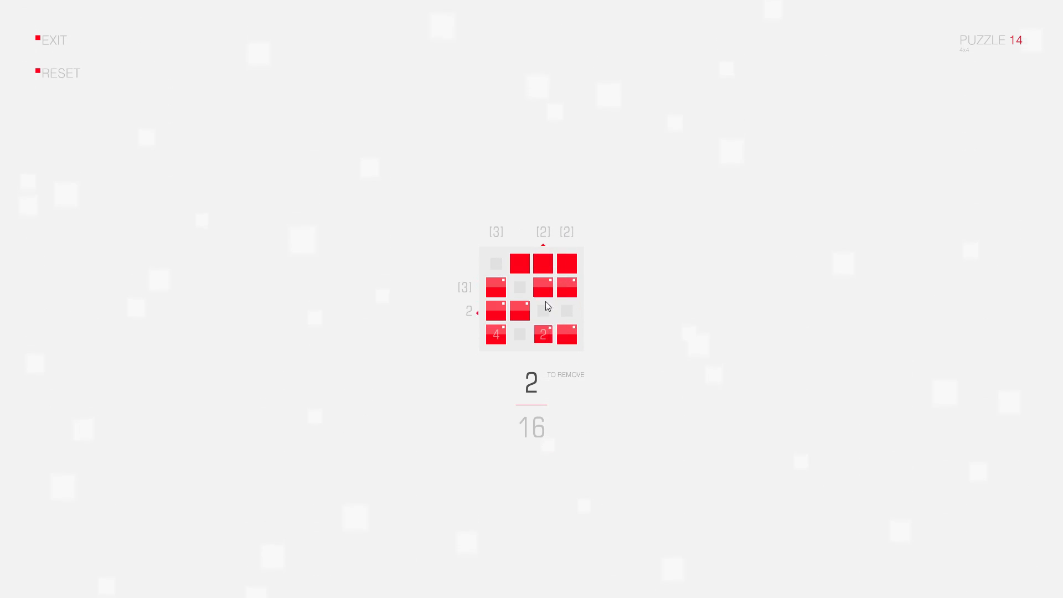
click(567, 264)
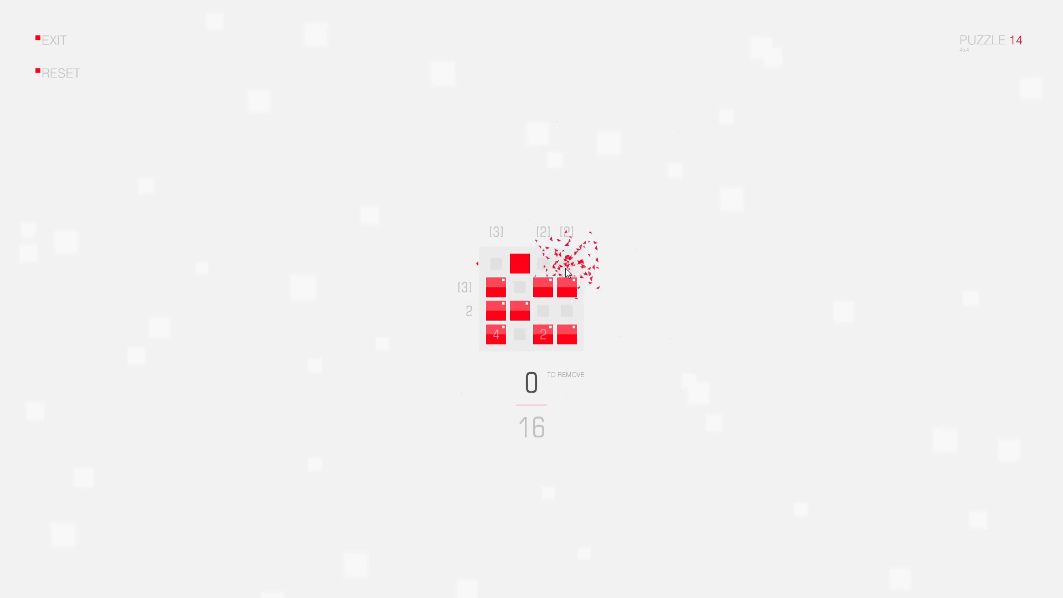
click(520, 263)
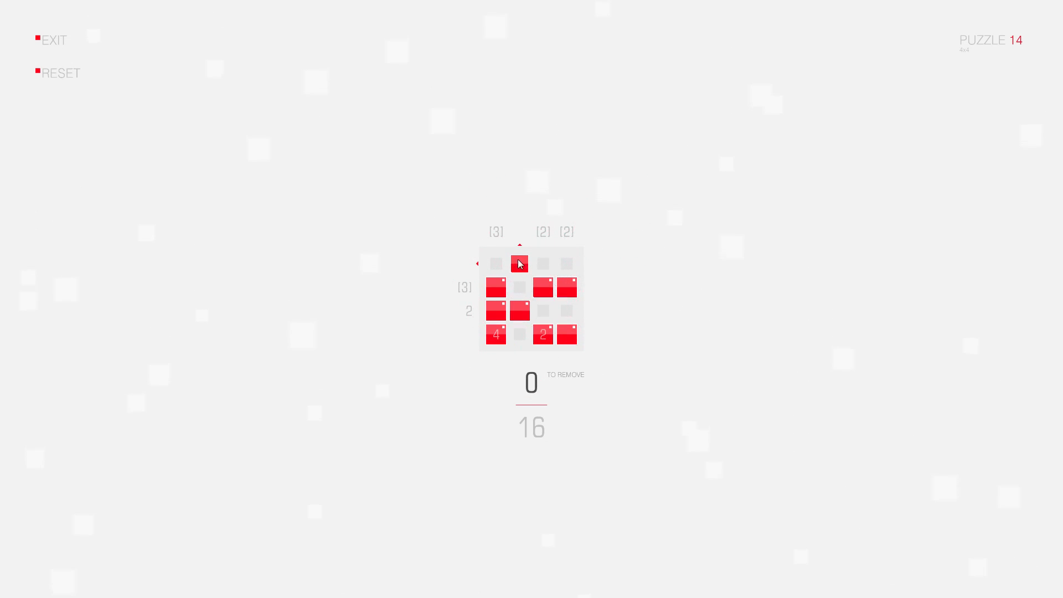
click(519, 264)
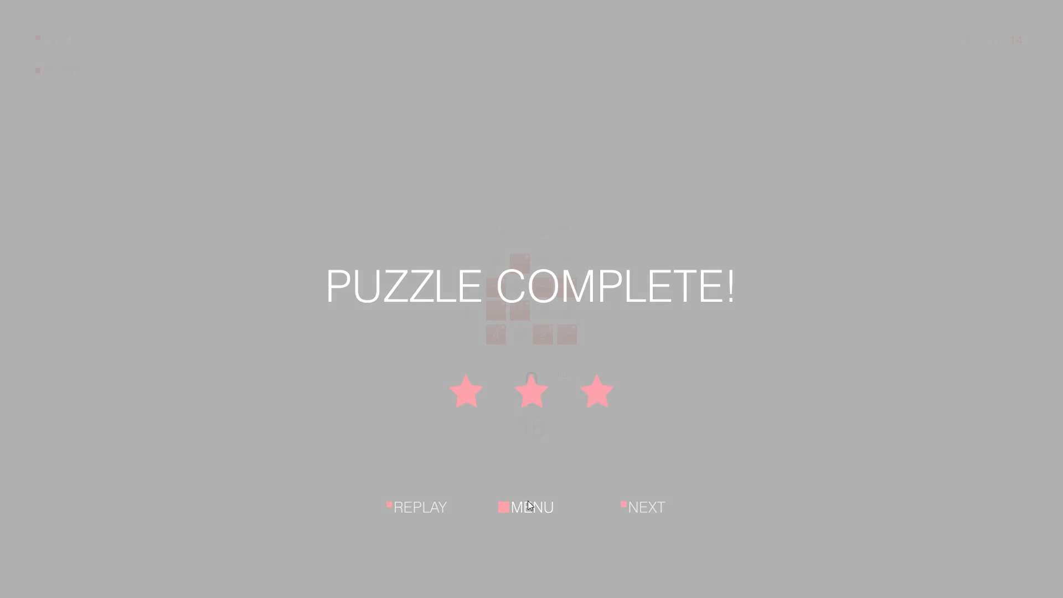
- Return from the completion overlay to the puzzle selection screen via MENU
click(531, 507)
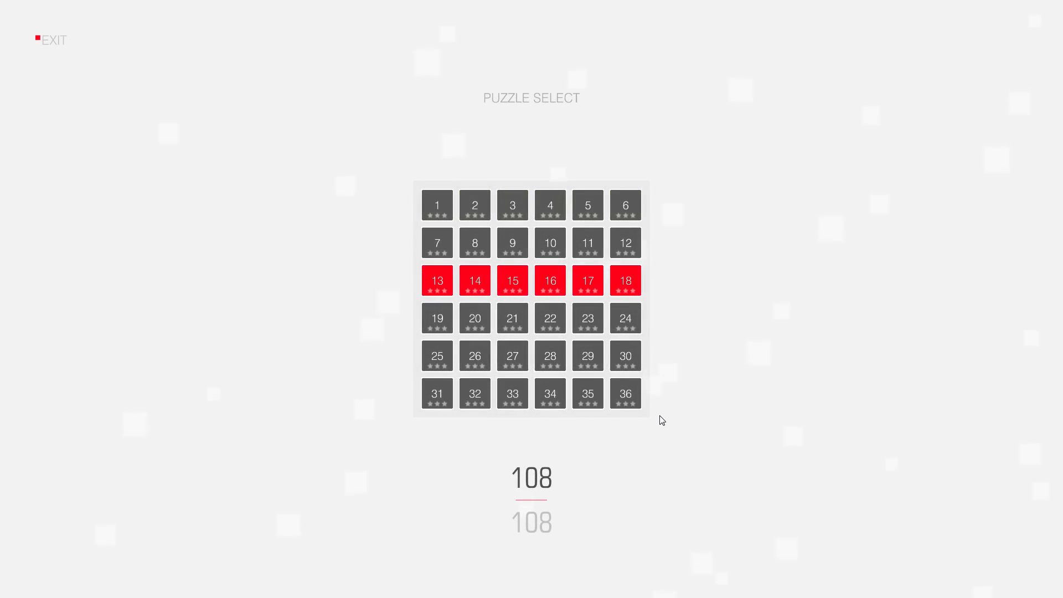
mouse_move(658, 424)
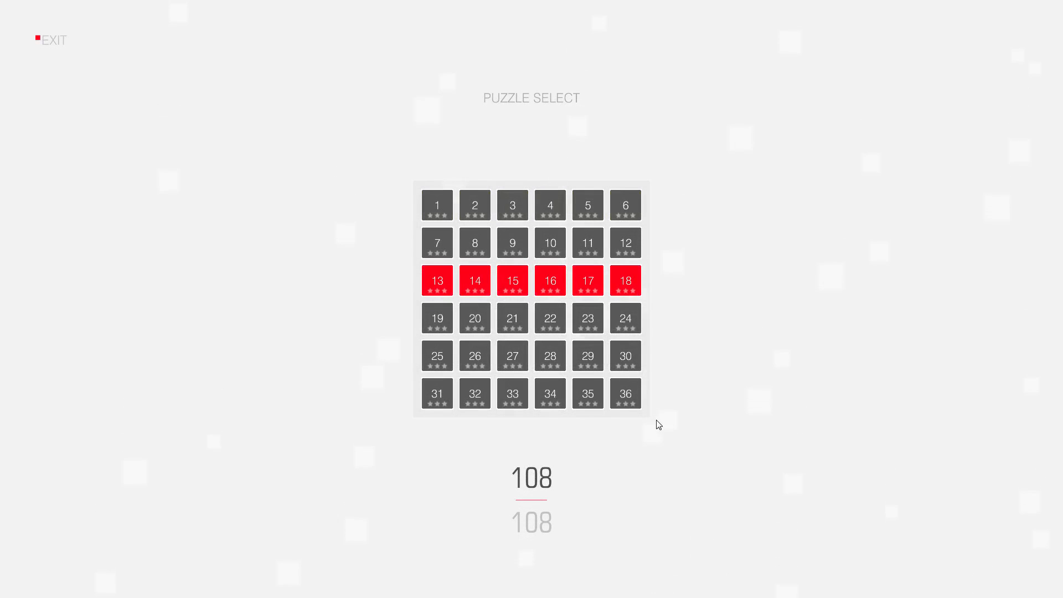
mouse_move(513, 280)
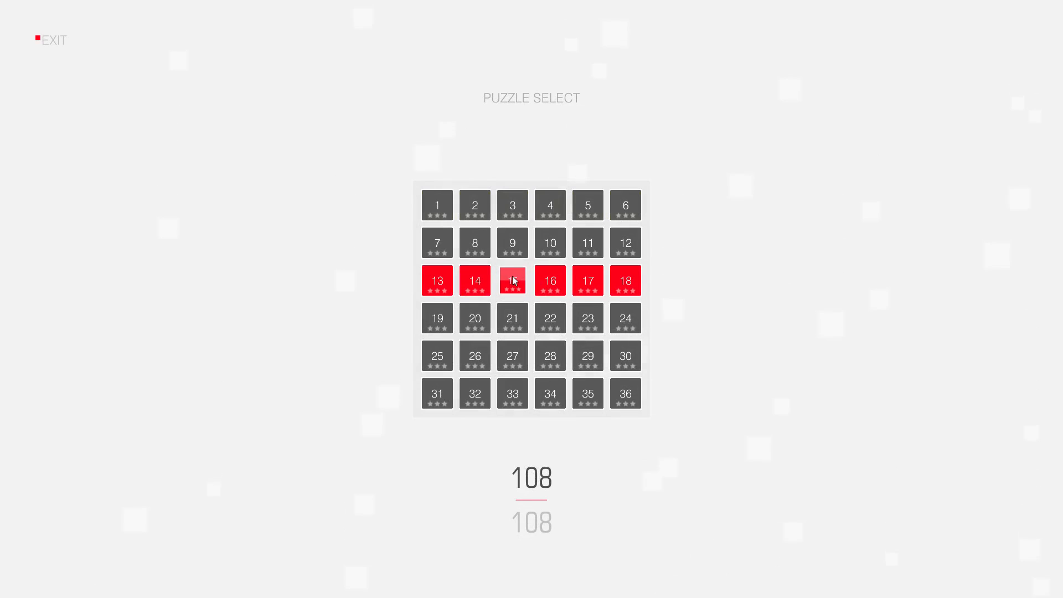